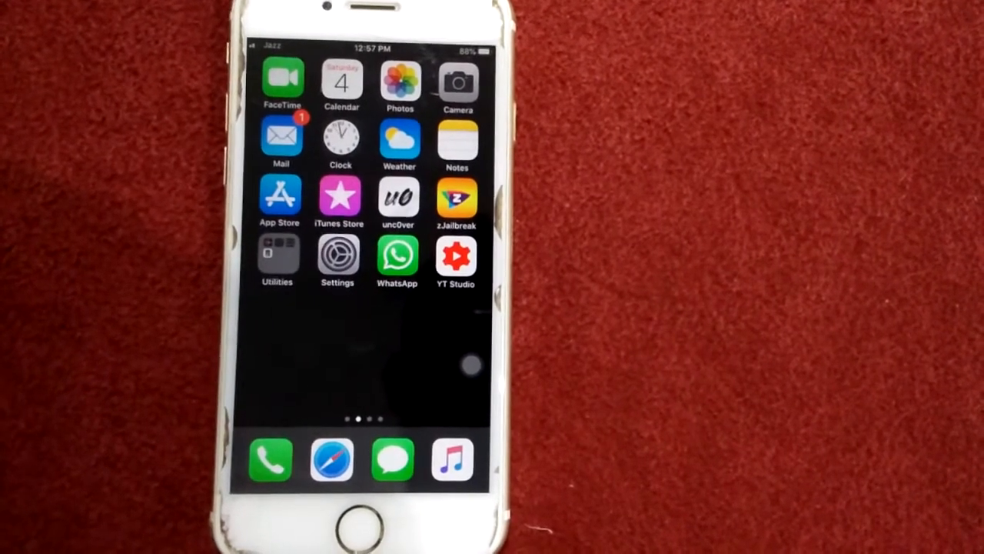
Launch Settings and navigate into the General page.
{"action": "left_click", "coordinate": [470, 366]}
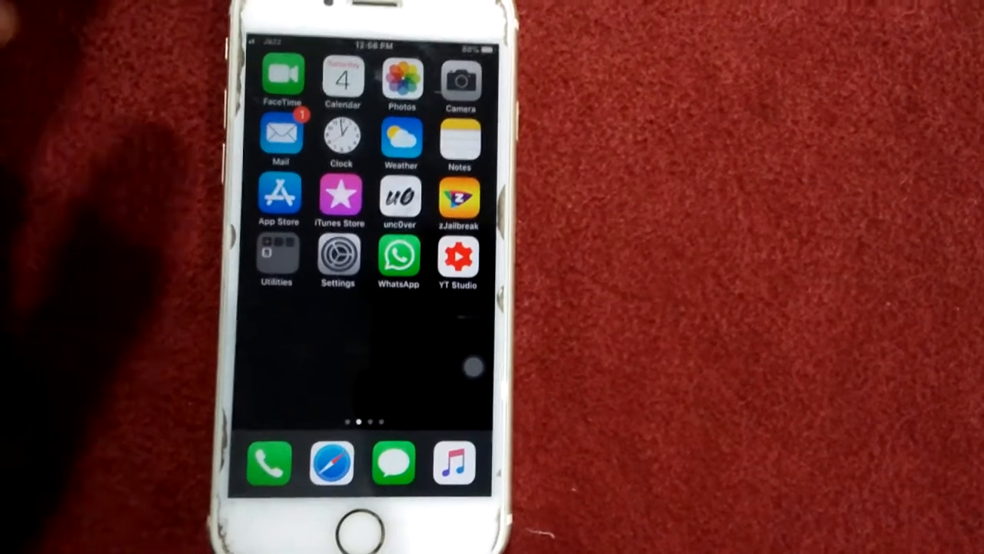
{"action": "left_click", "coordinate": [339, 258]}
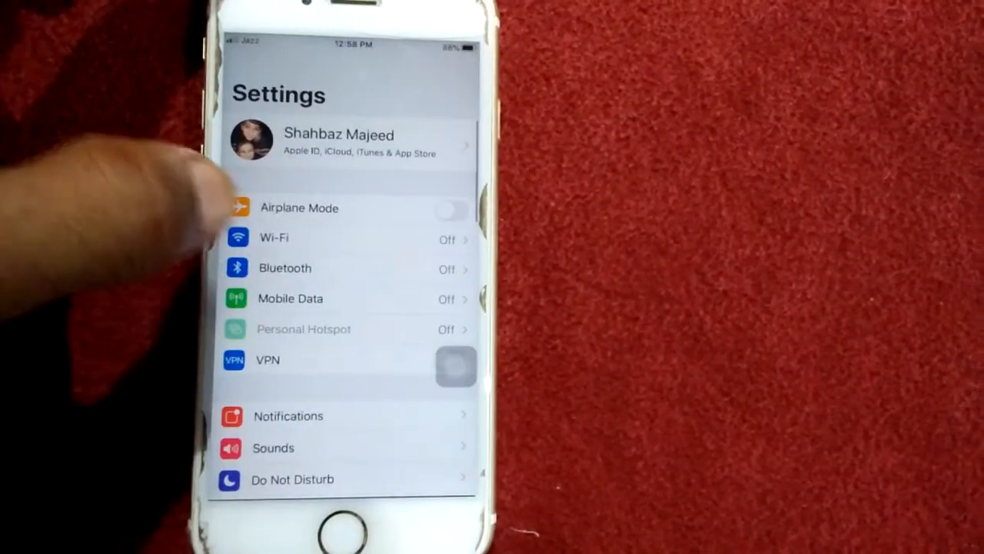
{"action": "left_click", "coordinate": [274, 237]}
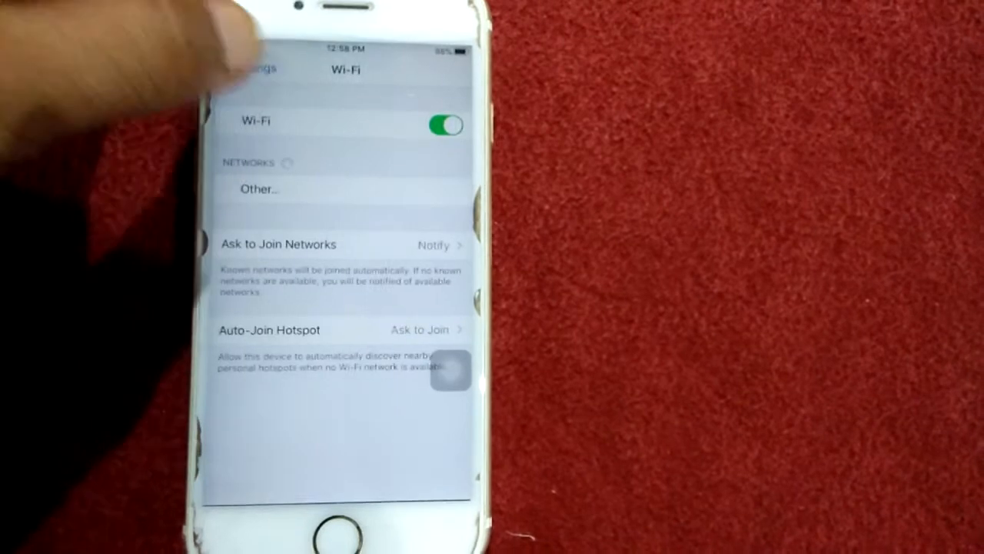
{"action": "left_click", "coordinate": [259, 67]}
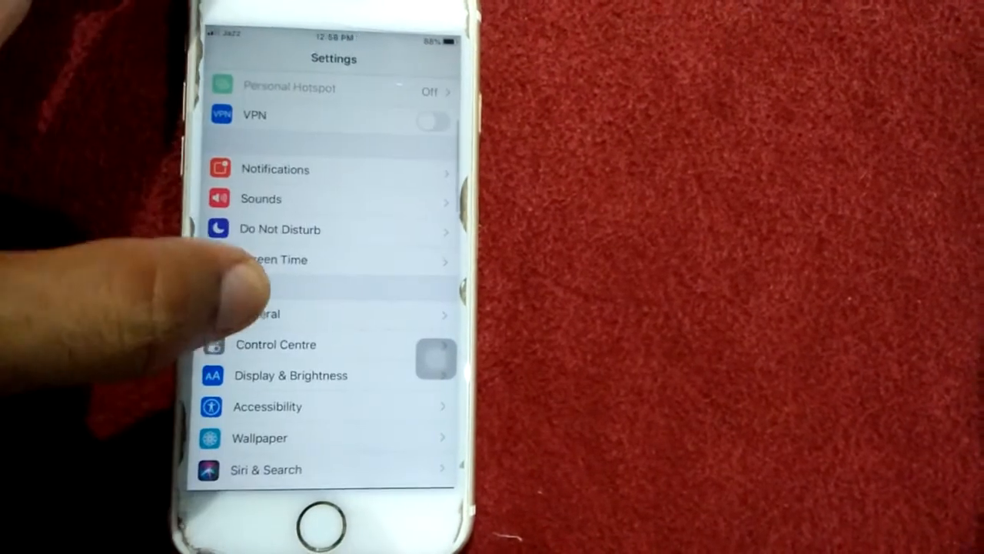
{"action": "left_click", "coordinate": [264, 313]}
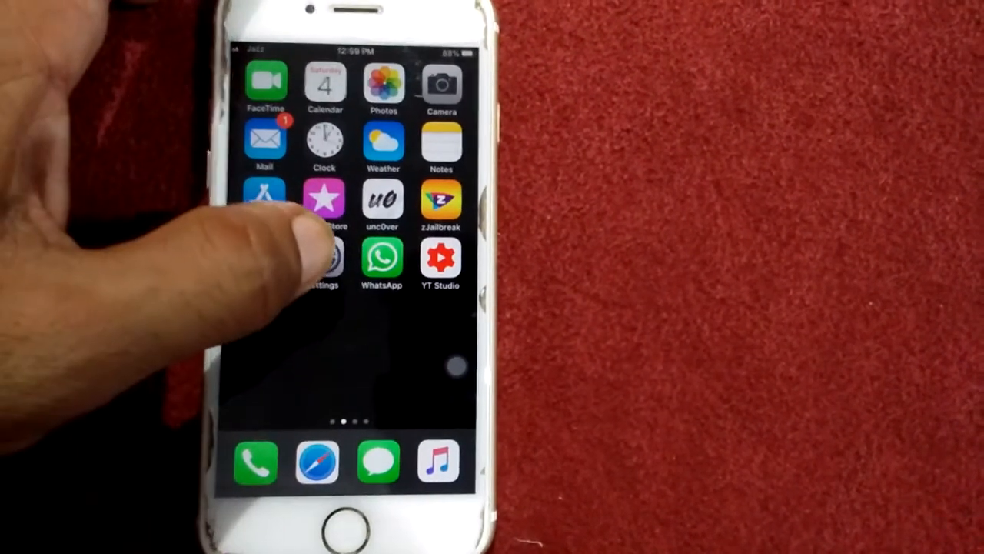
Go to Reset and choose Reset All Settings, bringing up the confirmation sheet.
{"action": "left_click", "coordinate": [323, 261]}
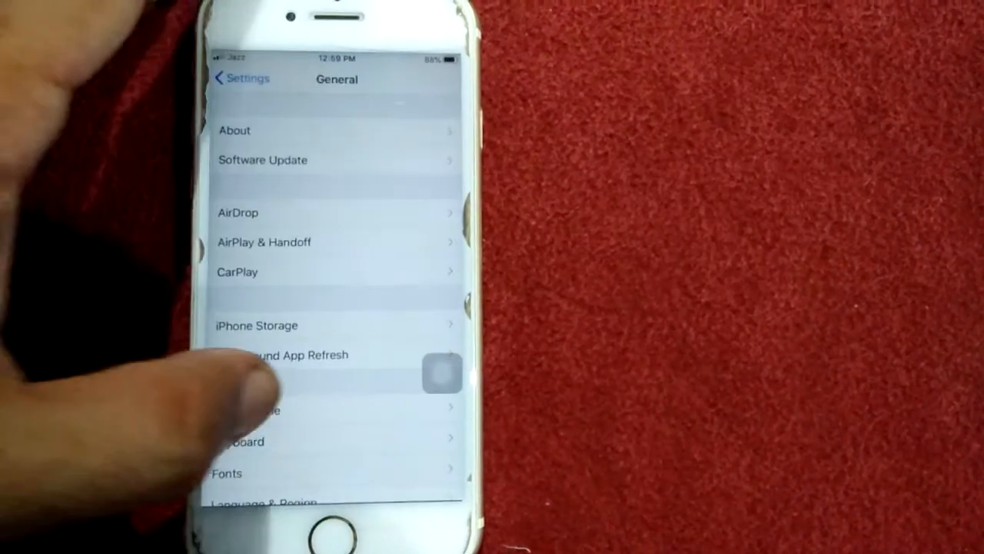
{"action": "scroll", "scroll_direction": "down", "scroll_amount": 3}
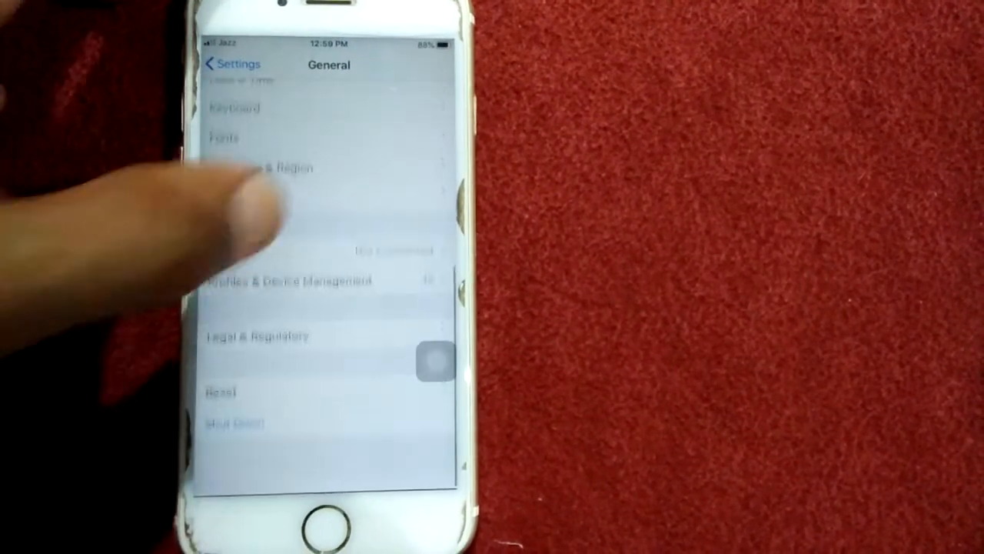
{"action": "left_click", "coordinate": [221, 392]}
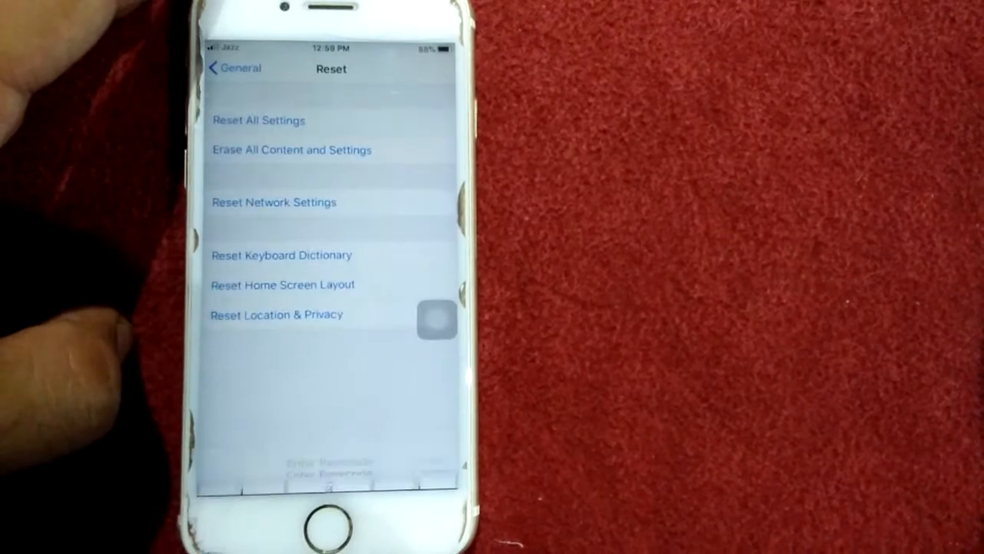
{"action": "left_click", "coordinate": [258, 120]}
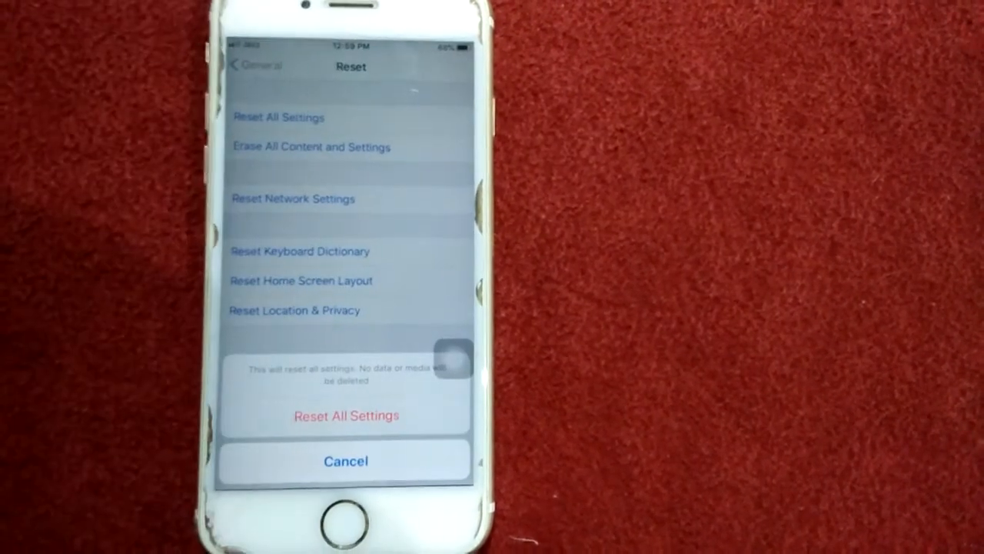